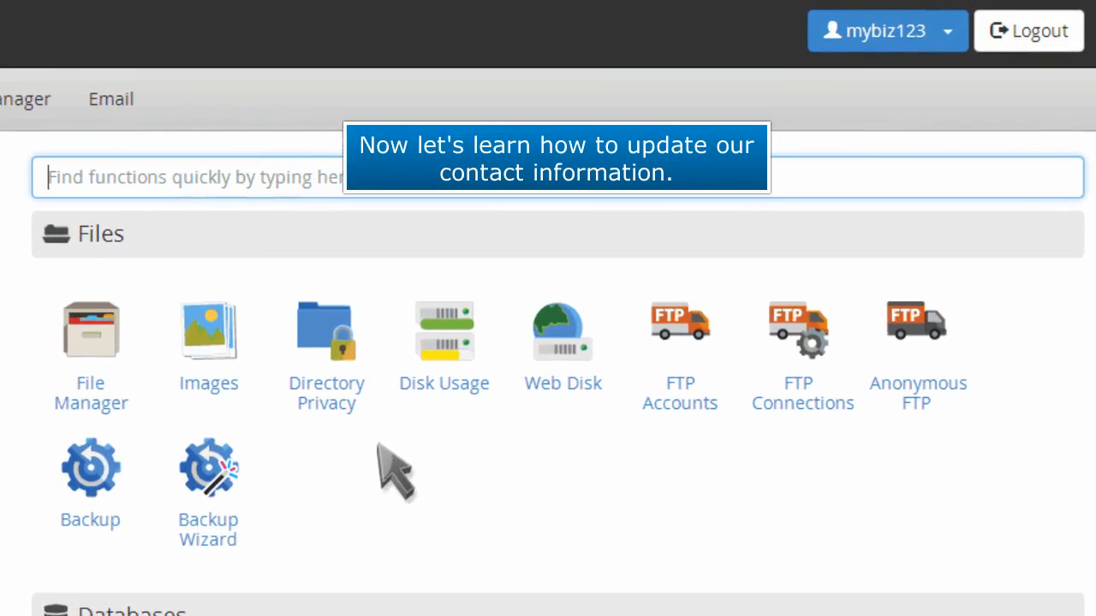
- Go to Contact Information from the username dropdown and scroll down to its fields
{"action": "left_click", "coordinate": [948, 31]}
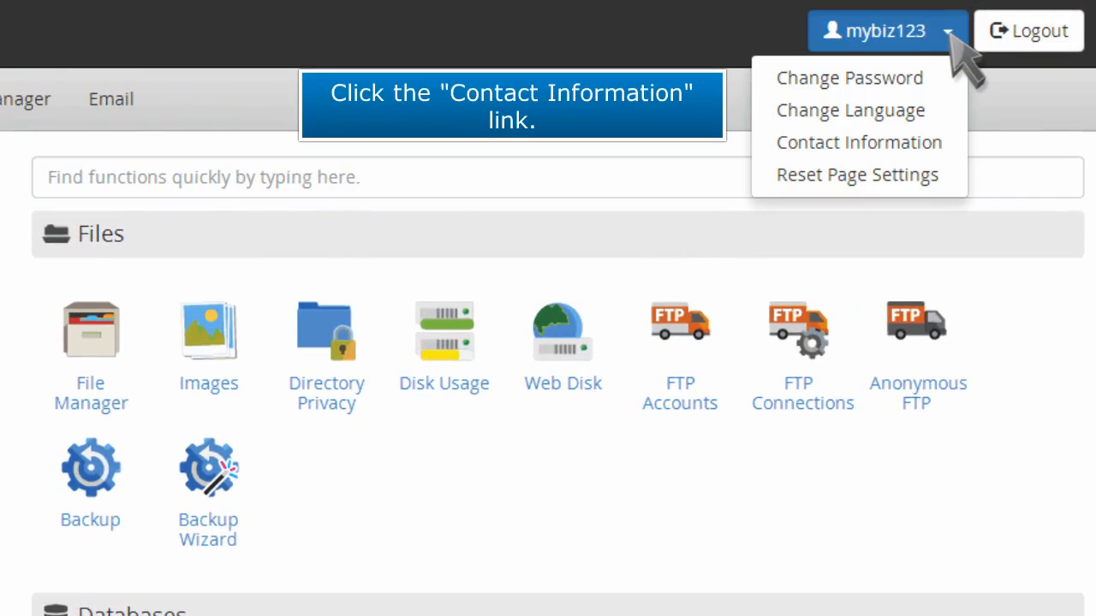
{"action": "left_click", "coordinate": [858, 142]}
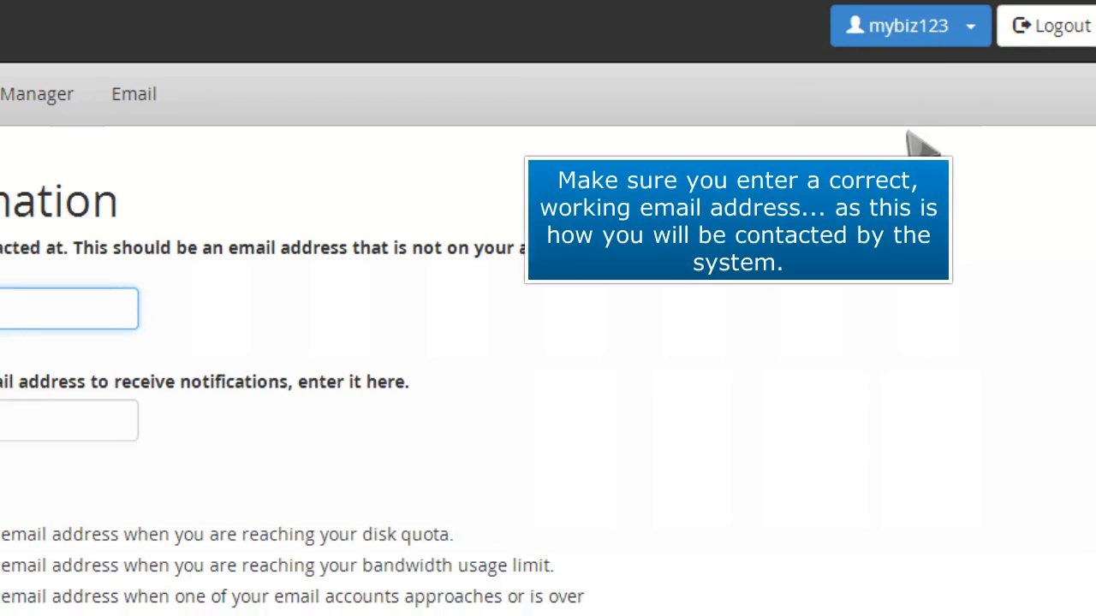
{"action": "scroll", "scroll_direction": "down", "scroll_amount": 3}
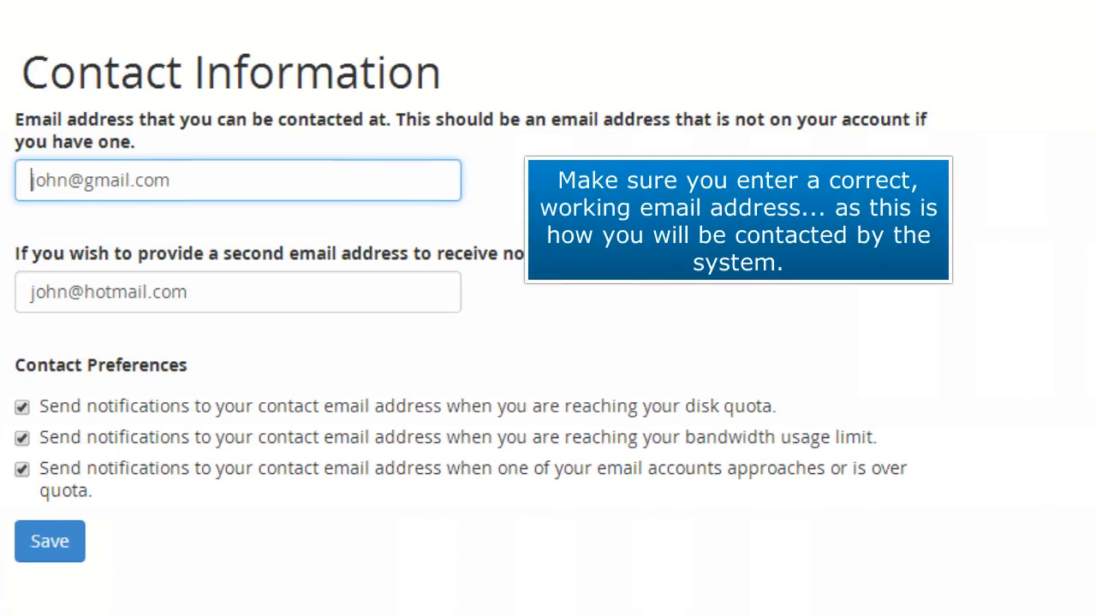
{"action": "mouse_move", "coordinate": [616, 146]}
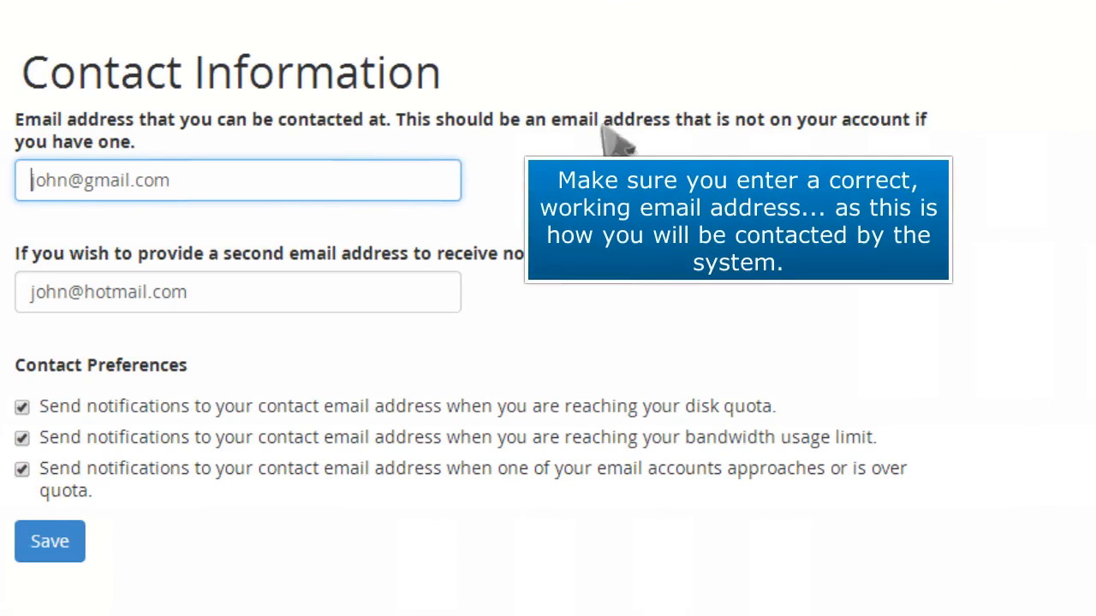
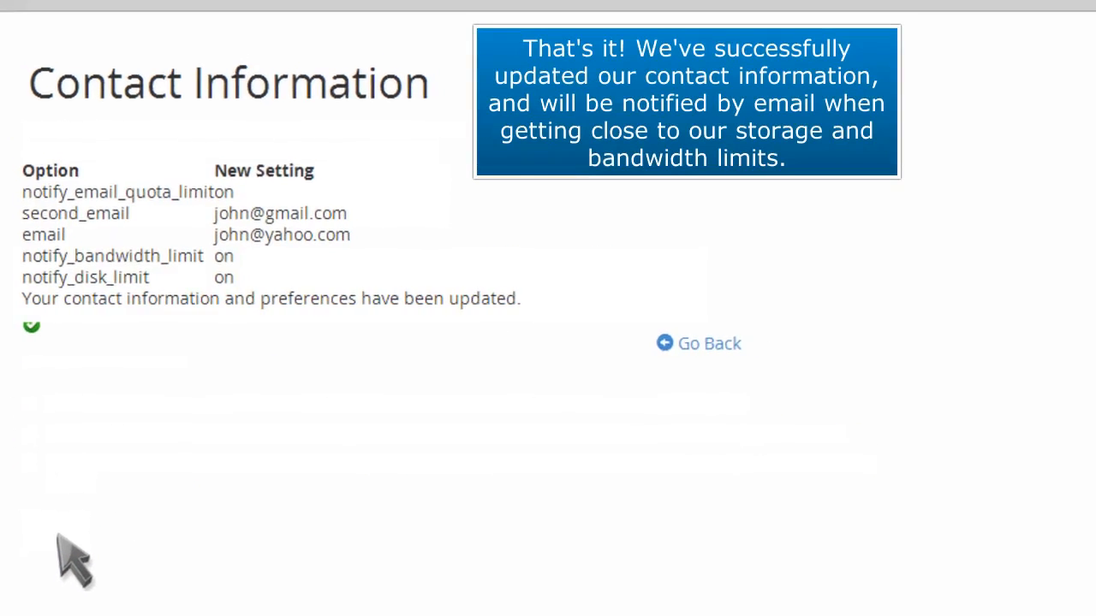
- Scroll up to review the saved contact details confirmation
{"action": "scroll", "scroll_direction": "up", "scroll_amount": 3}
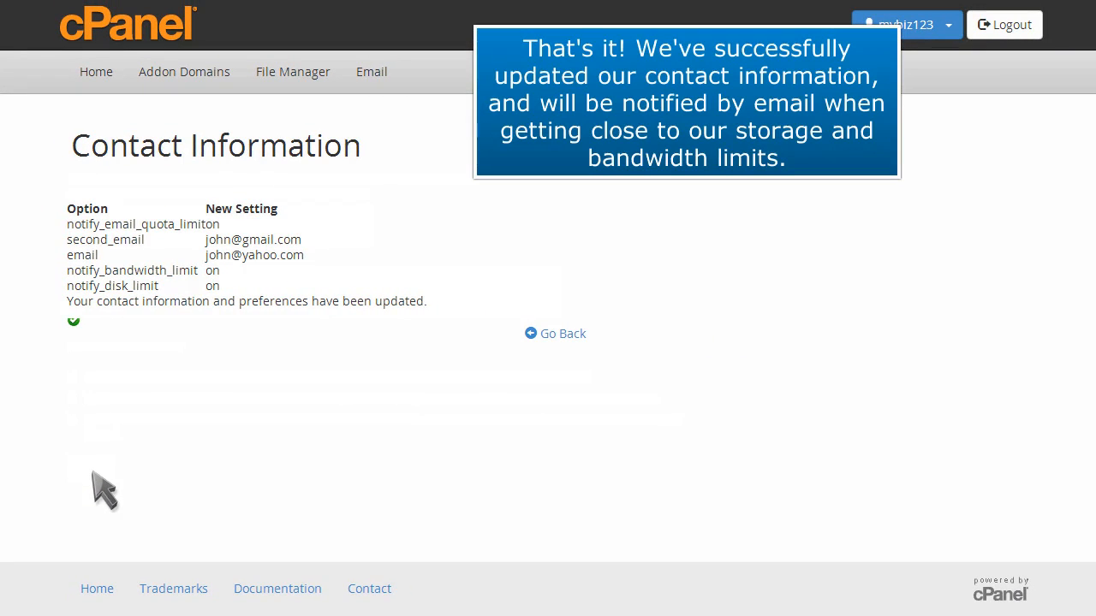
{"action": "mouse_move", "coordinate": [94, 159]}
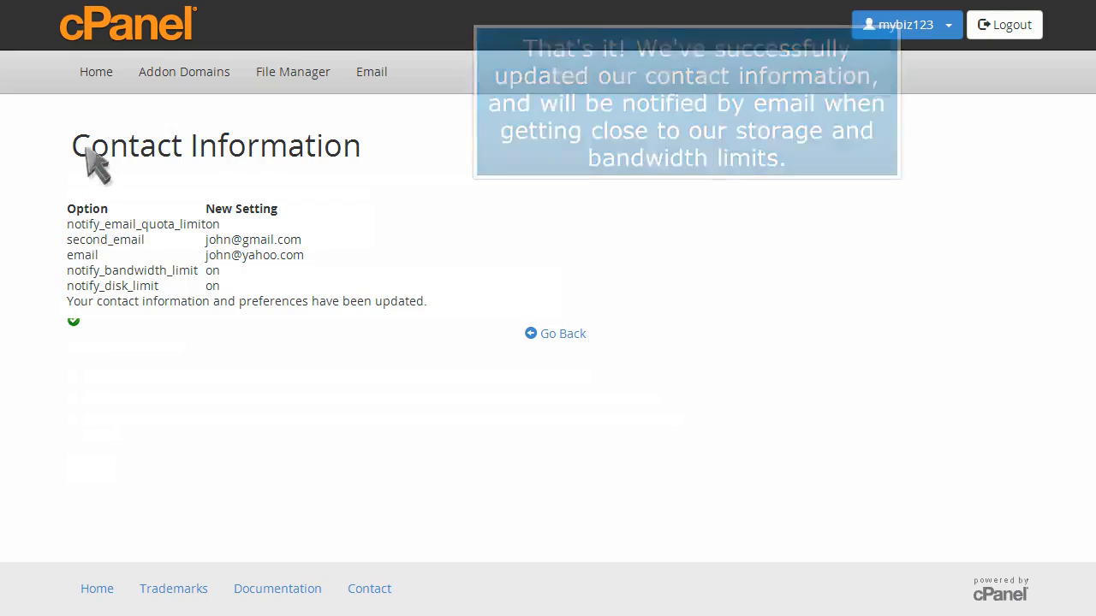